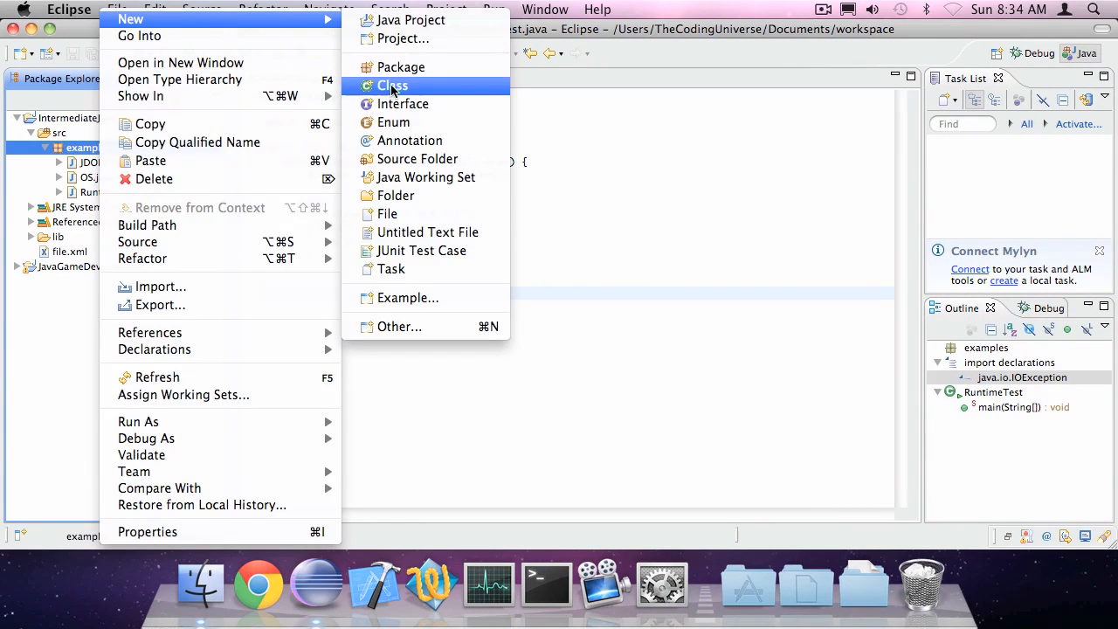
- Create the InputTest class in the examples package with a generated main method stub
left_click(391, 84)
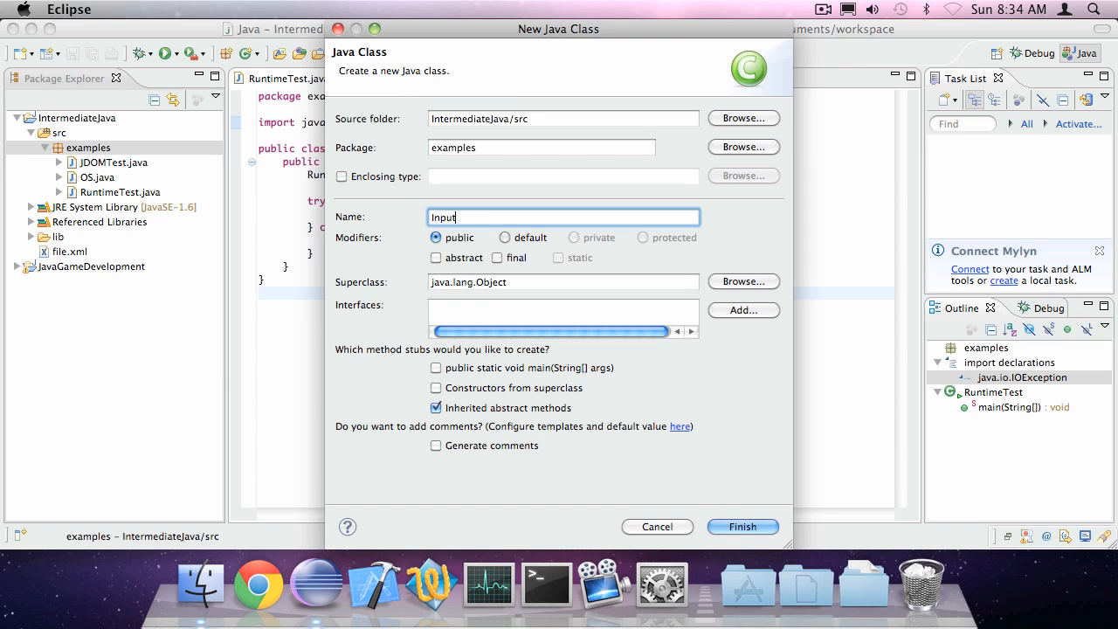
left_click(740, 526)
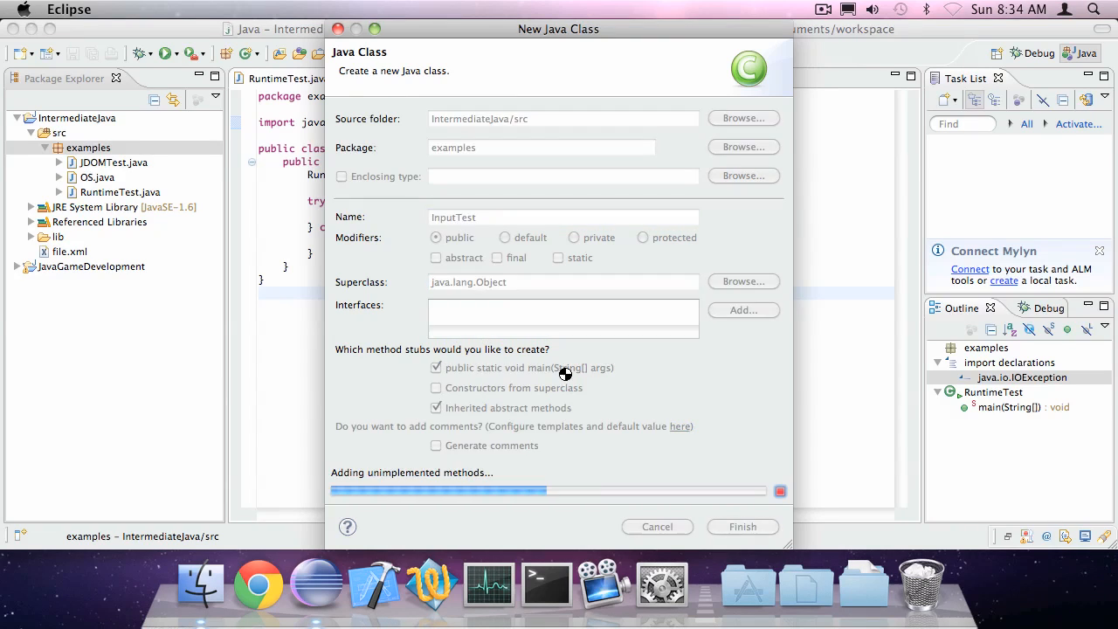
left_click(741, 525)
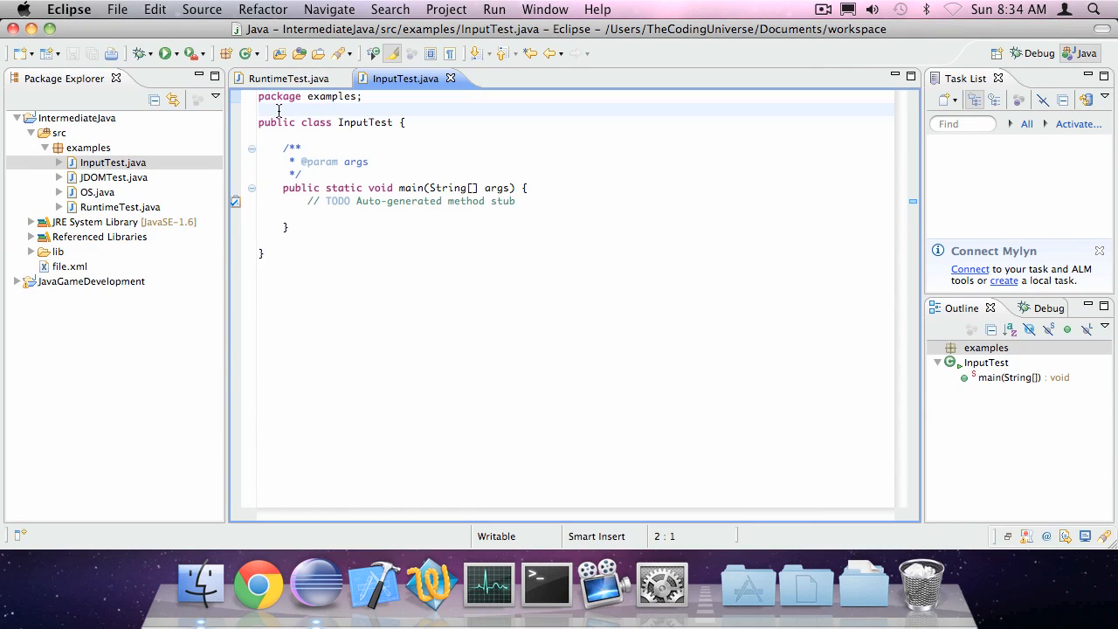
- Add the import javax.swing.JOptionPane statement to InputTest
type("import jav")
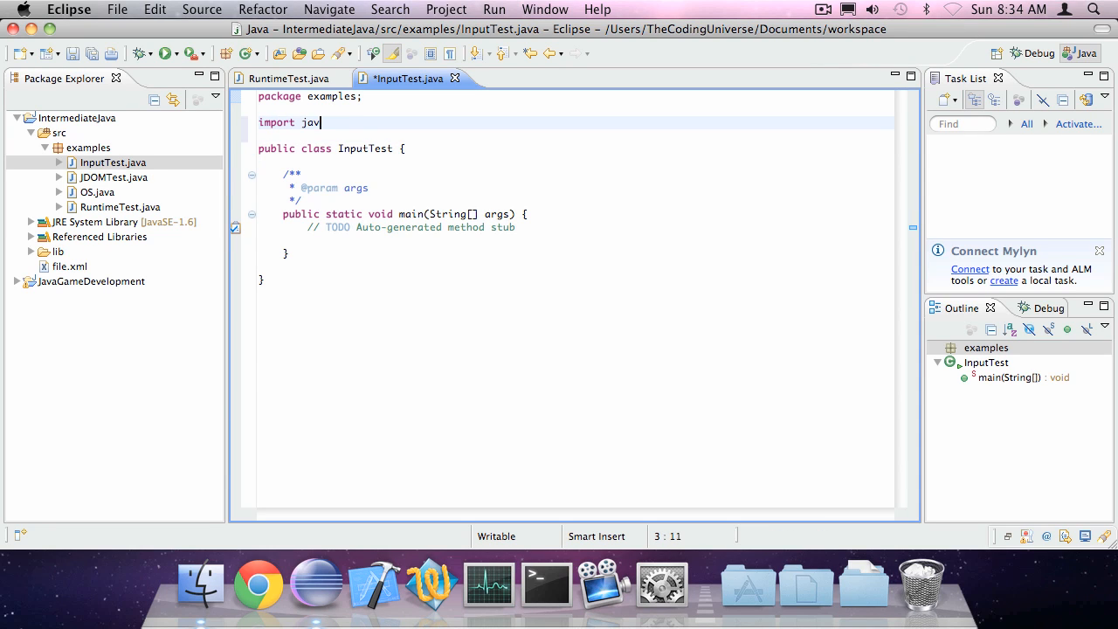
type("ax.swing.J")
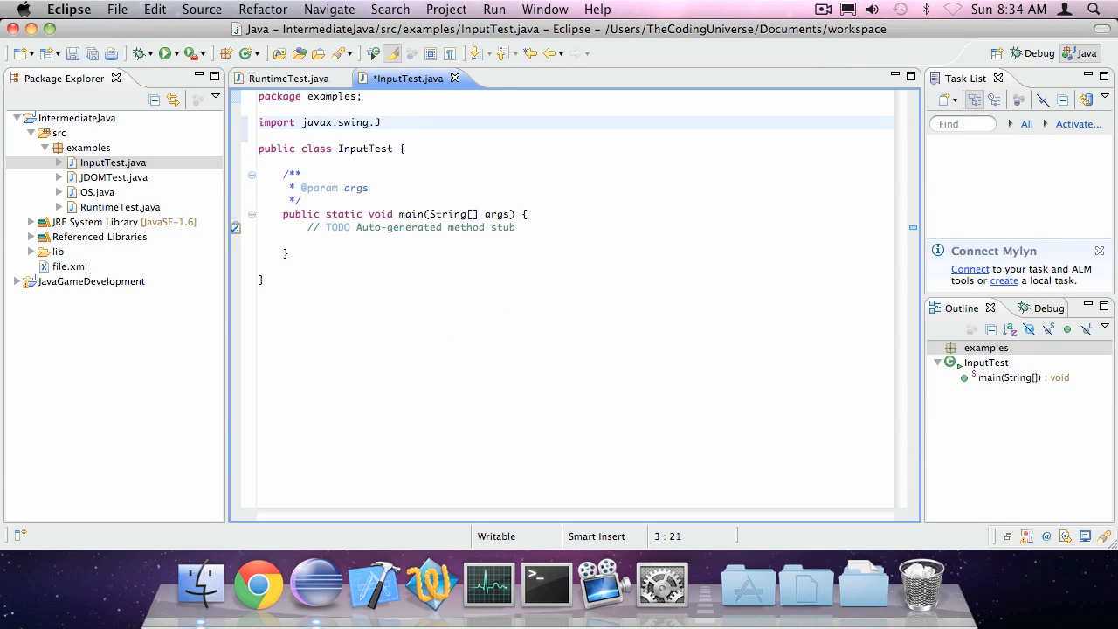
type("OptionPane;")
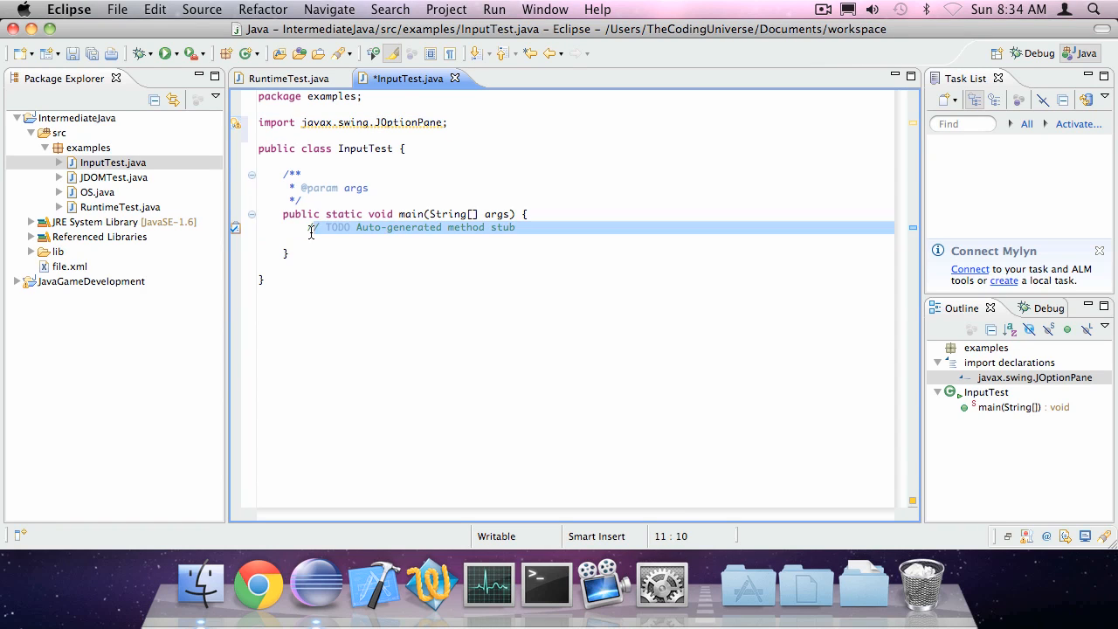
- Begin a JOptionPane.showIn call in main, reviewing the showInputDialog suggestion before dismissing content assist
type("JOp")
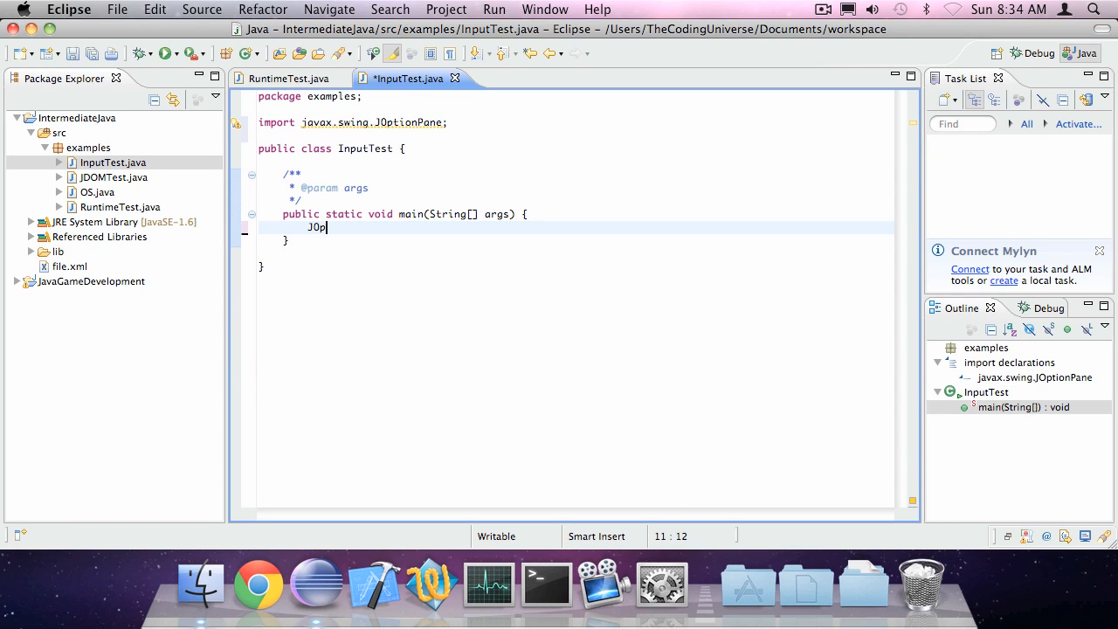
type("tionPane.")
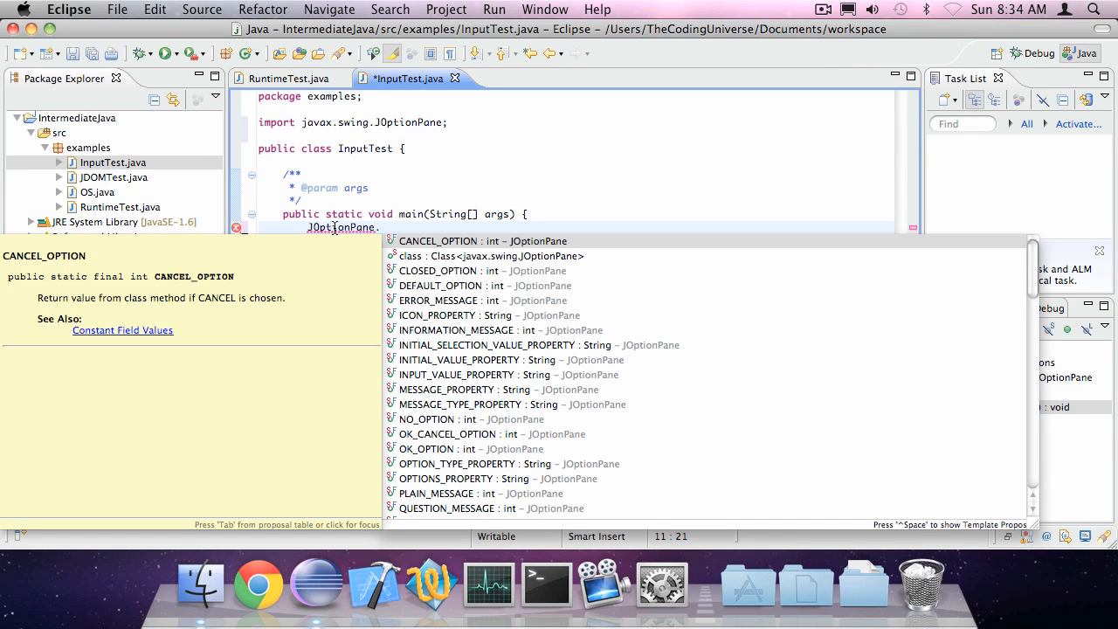
scroll("down", 3)
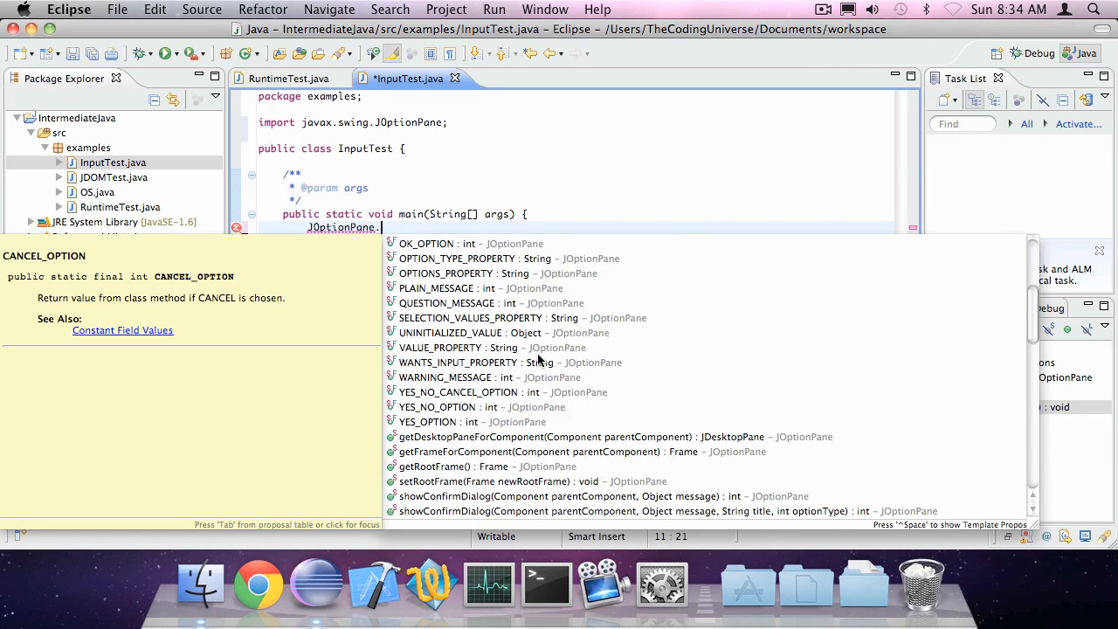
type("showM")
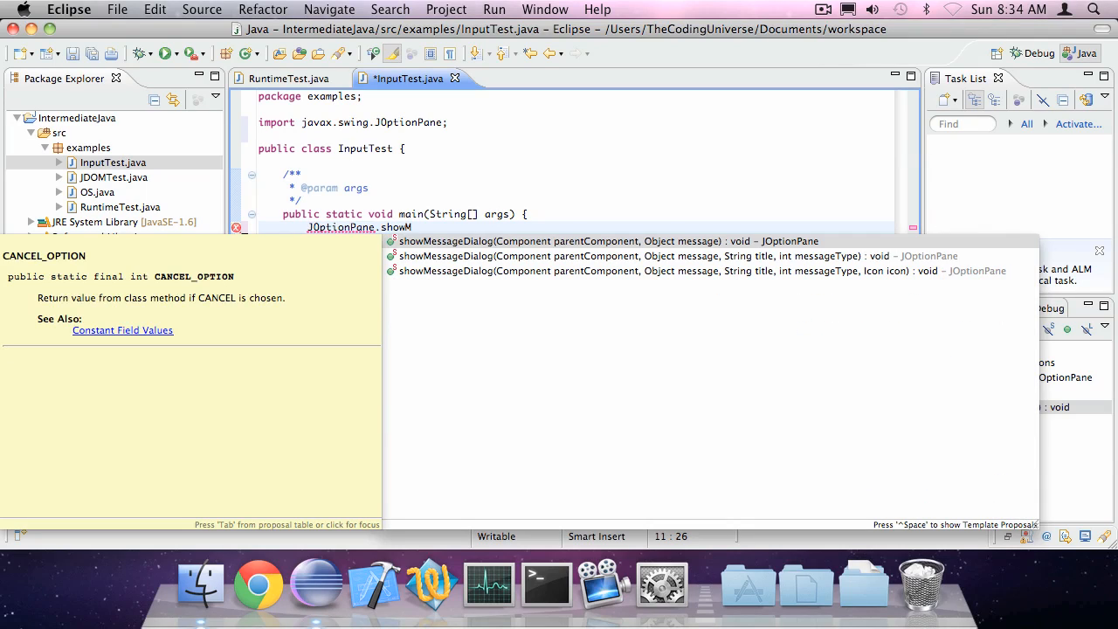
type("In")
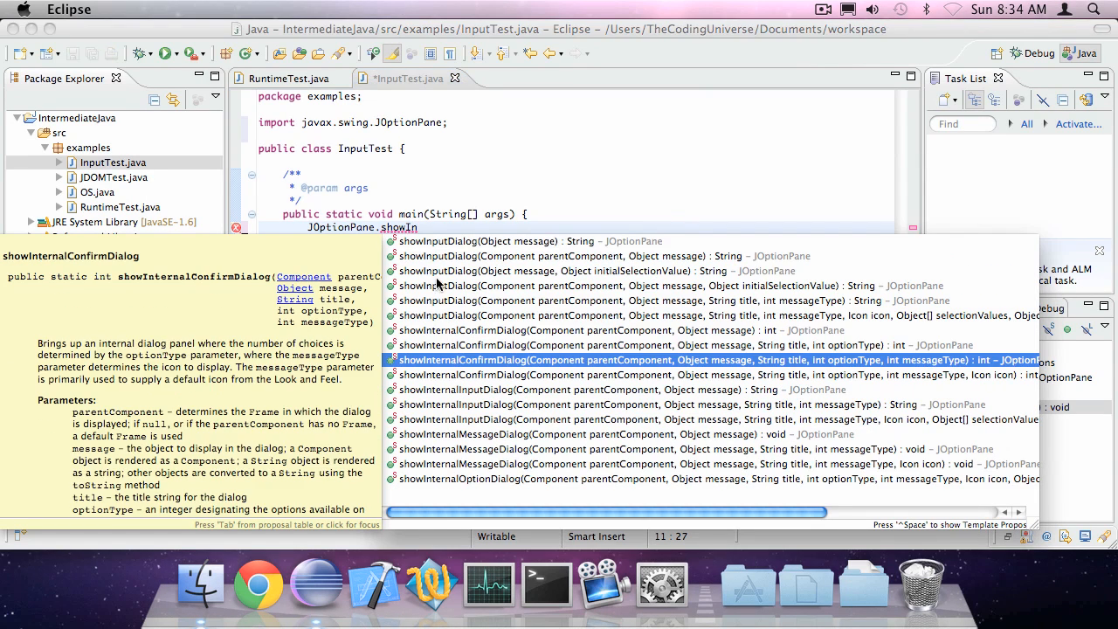
left_click(528, 241)
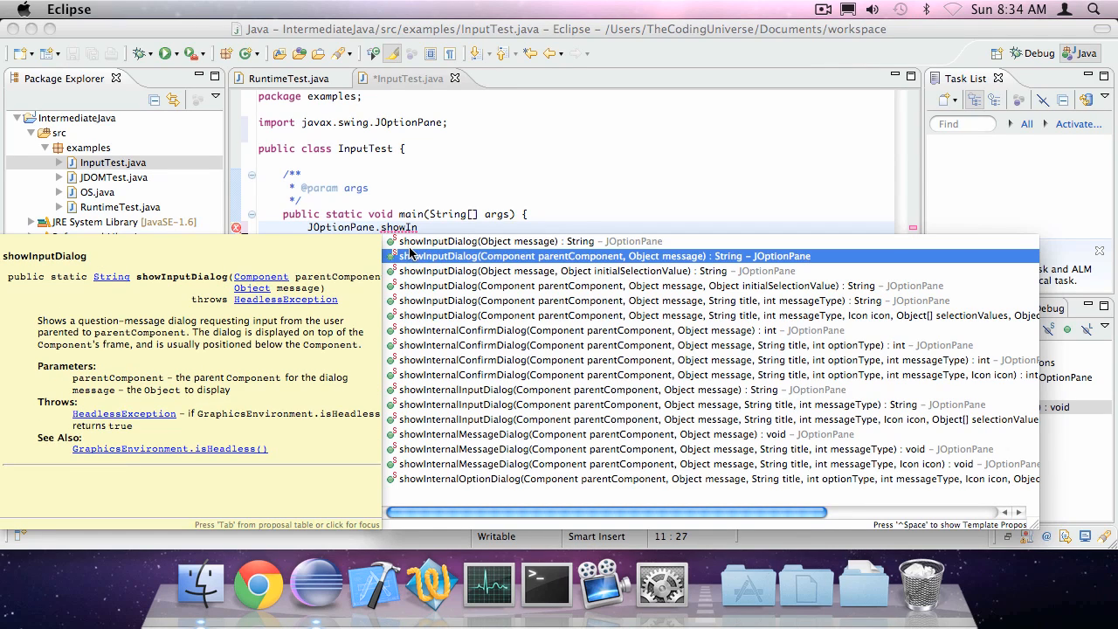
mouse_move(515, 269)
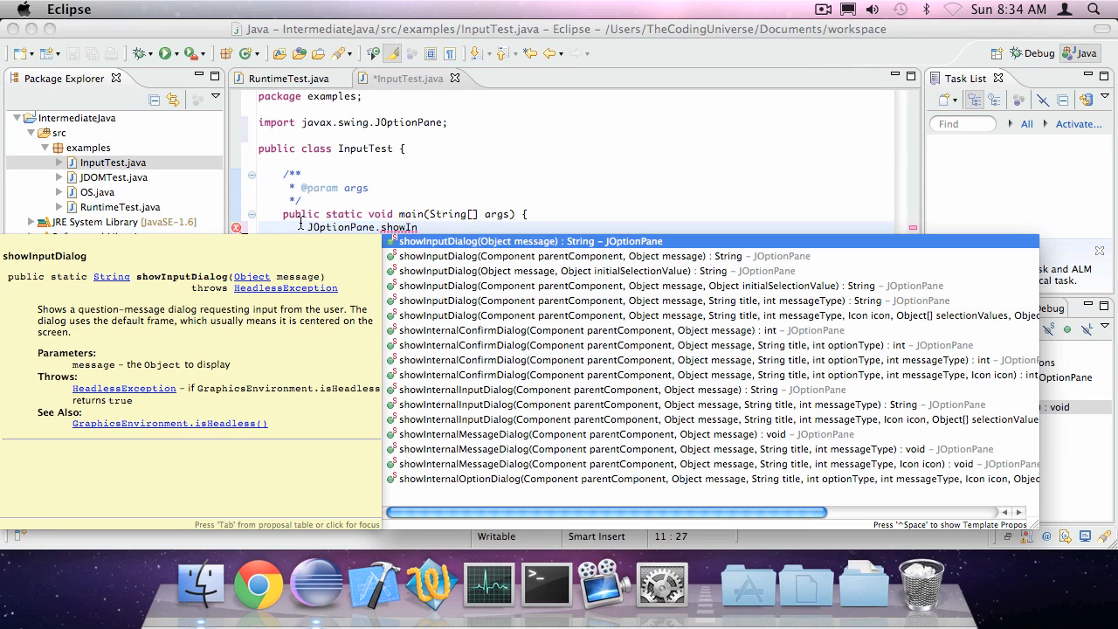
key("Escape")
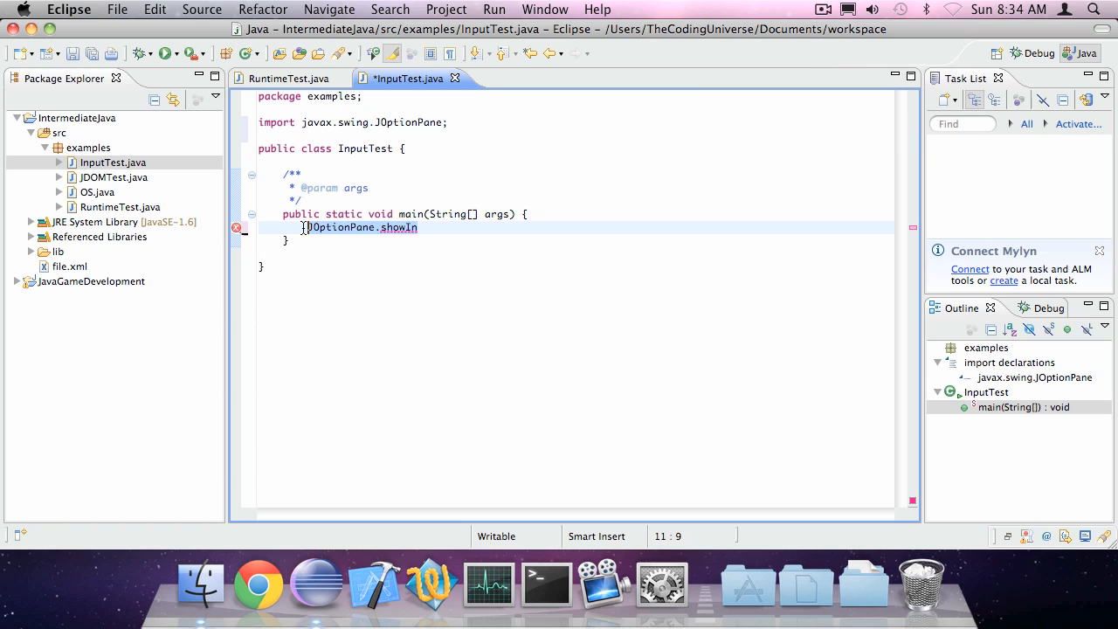
- Store JOptionPane.showInputDialog("Enter some text") in String stringInput, print it with System.out.println, and save
type("String")
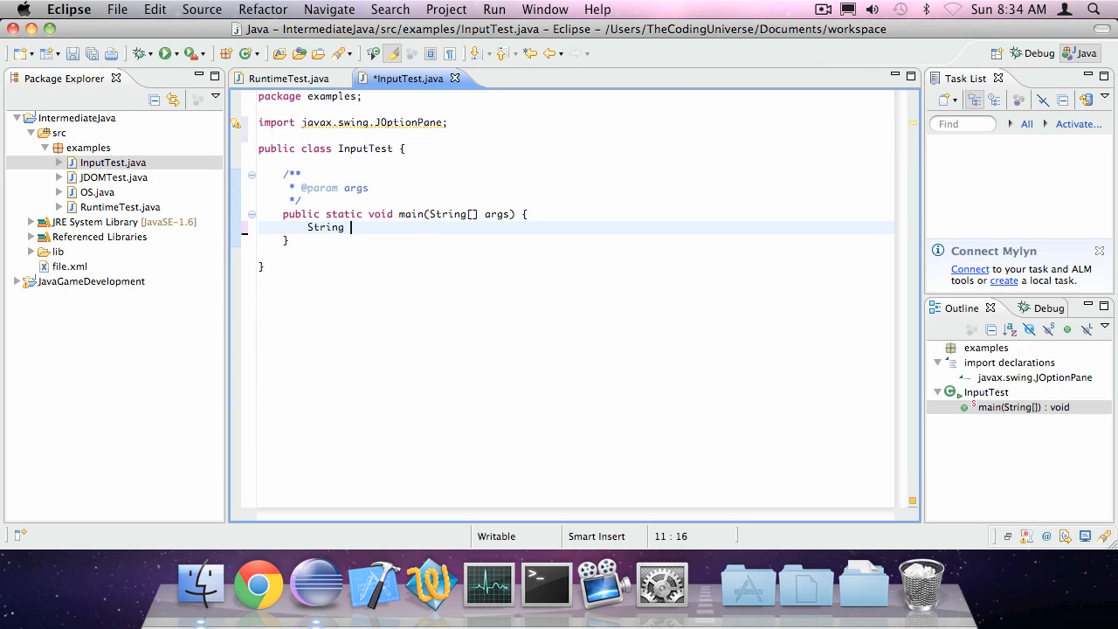
type("stringInput =")
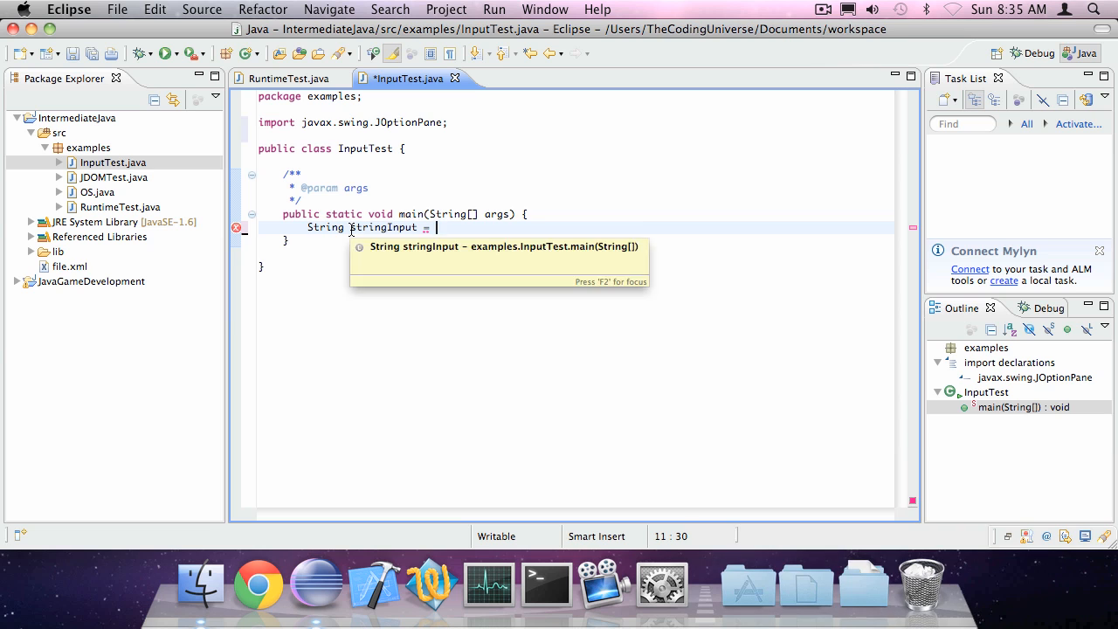
type("JOptionPan")
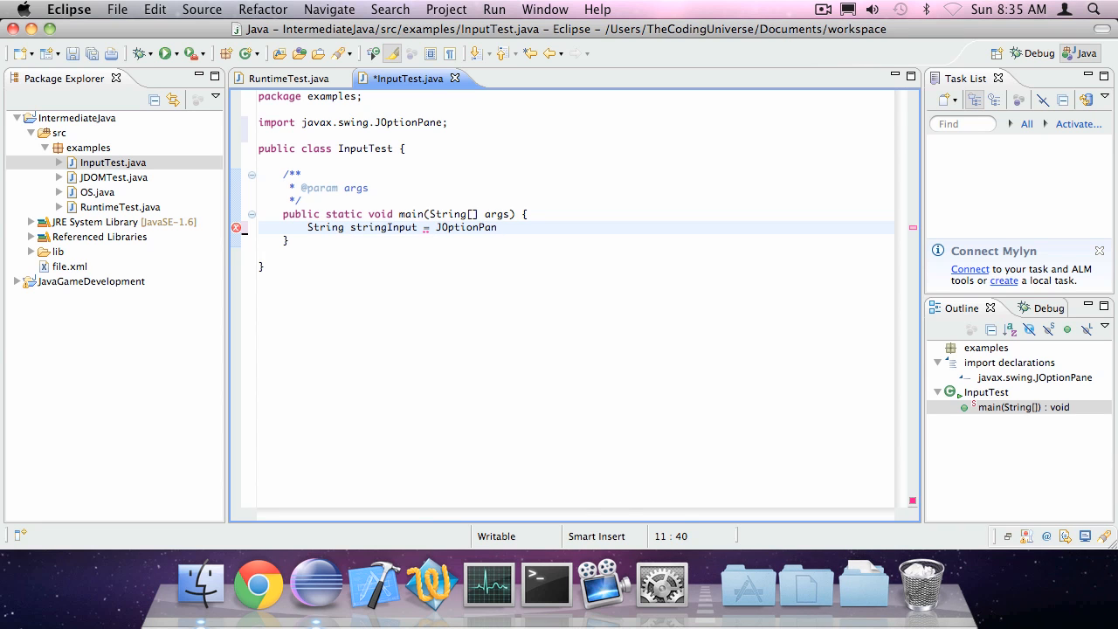
type("e.showInputDialog(\"Enter")
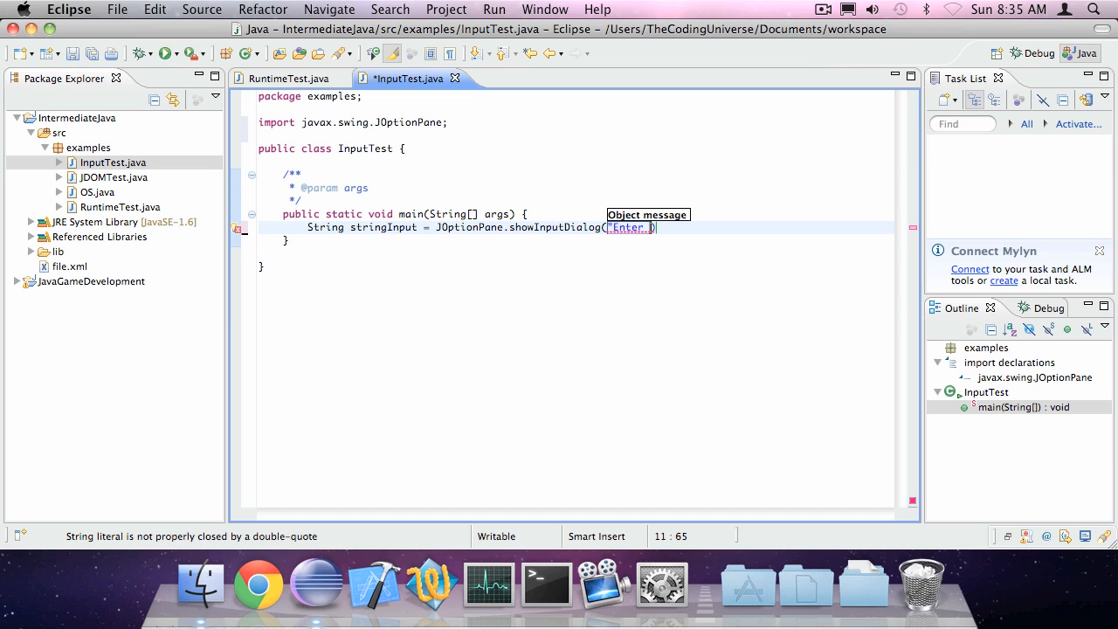
type("some text\"")
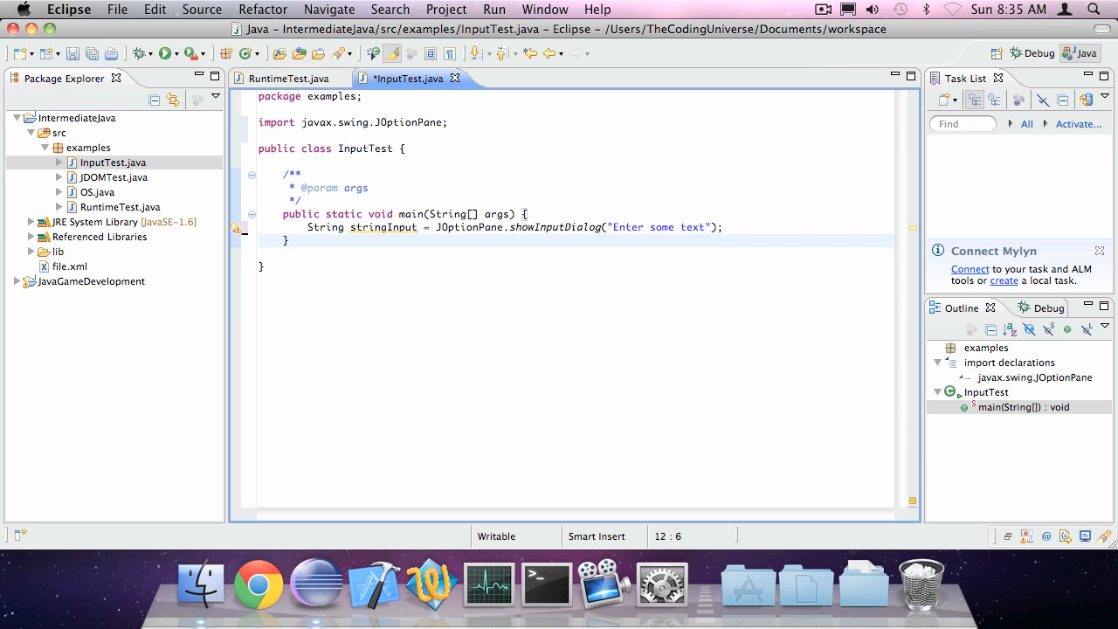
type("System.out.println(stringInput);")
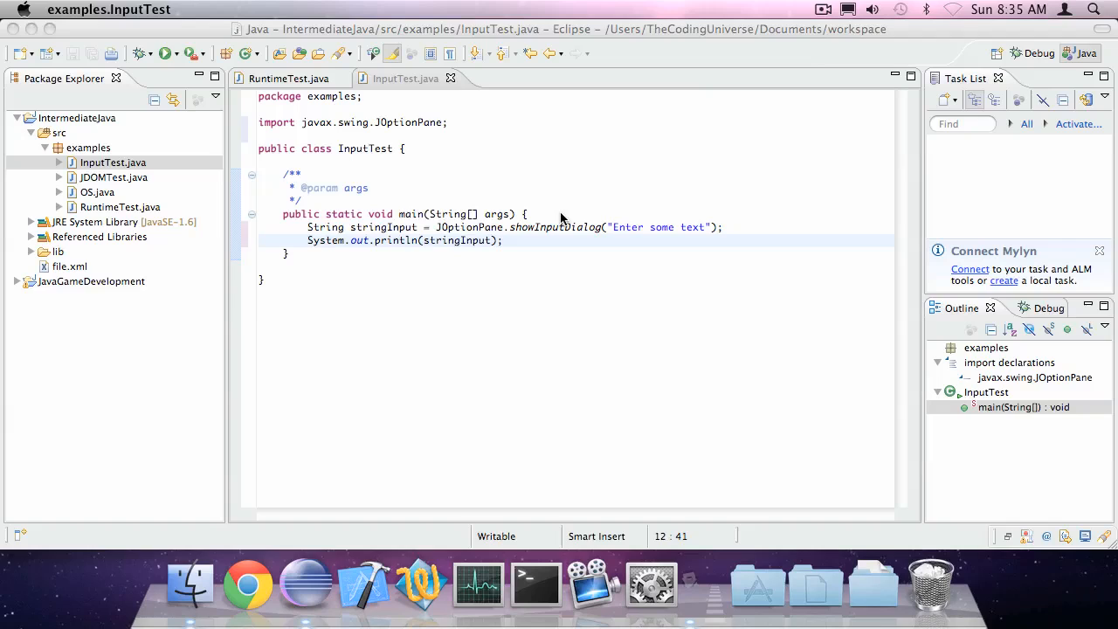
- Run InputTest to see the text prompt, then replace the dialog and println lines with a new statement starting 'inte'
left_click(167, 52)
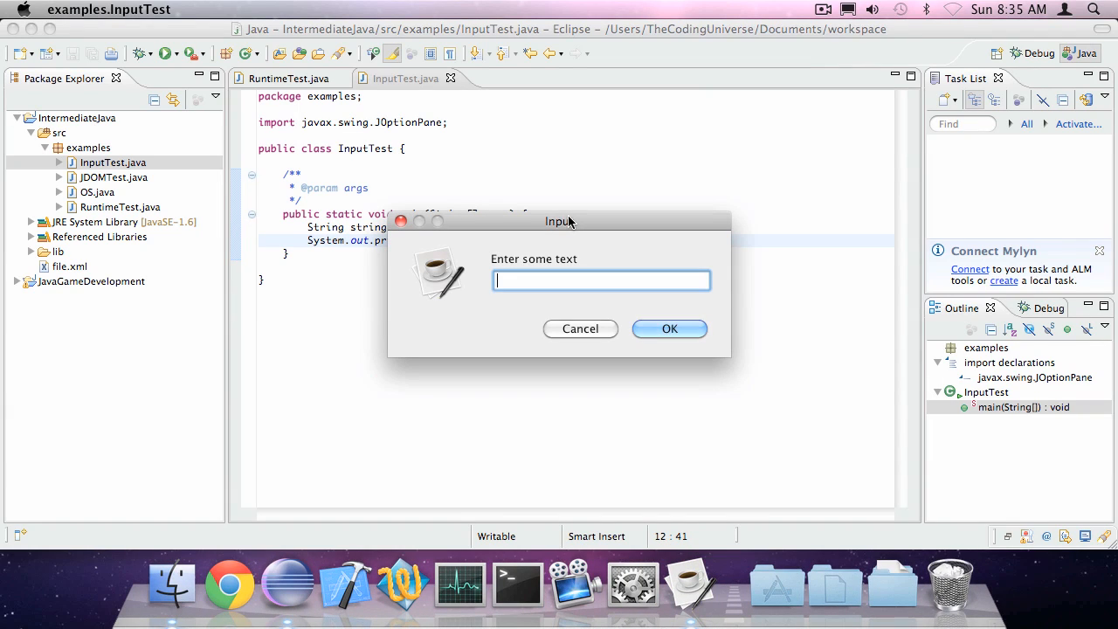
left_click(668, 329)
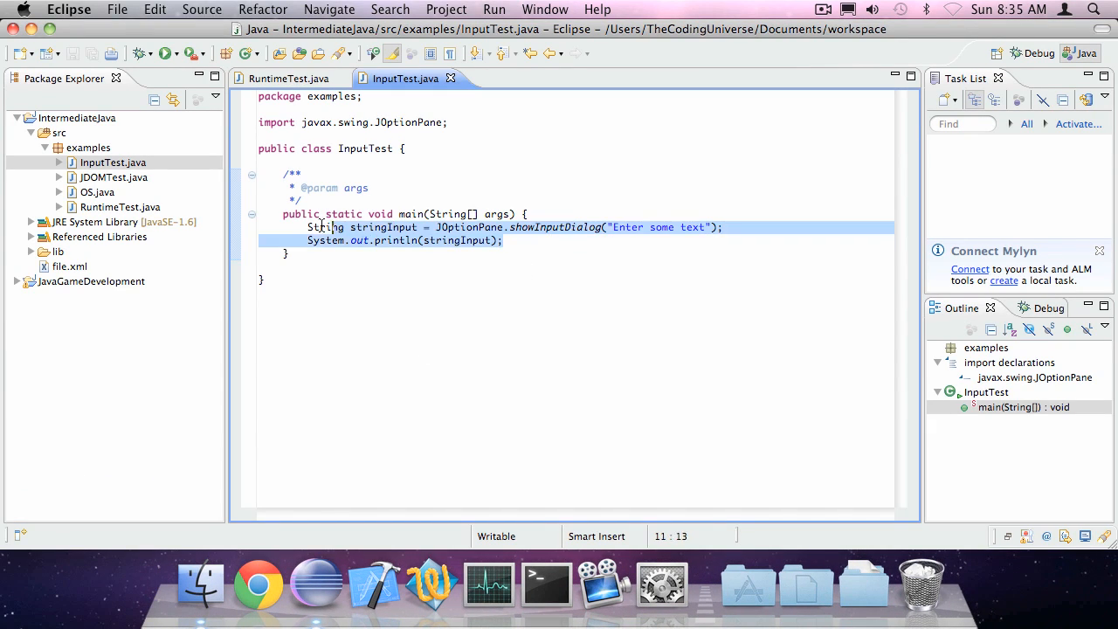
type("inte")
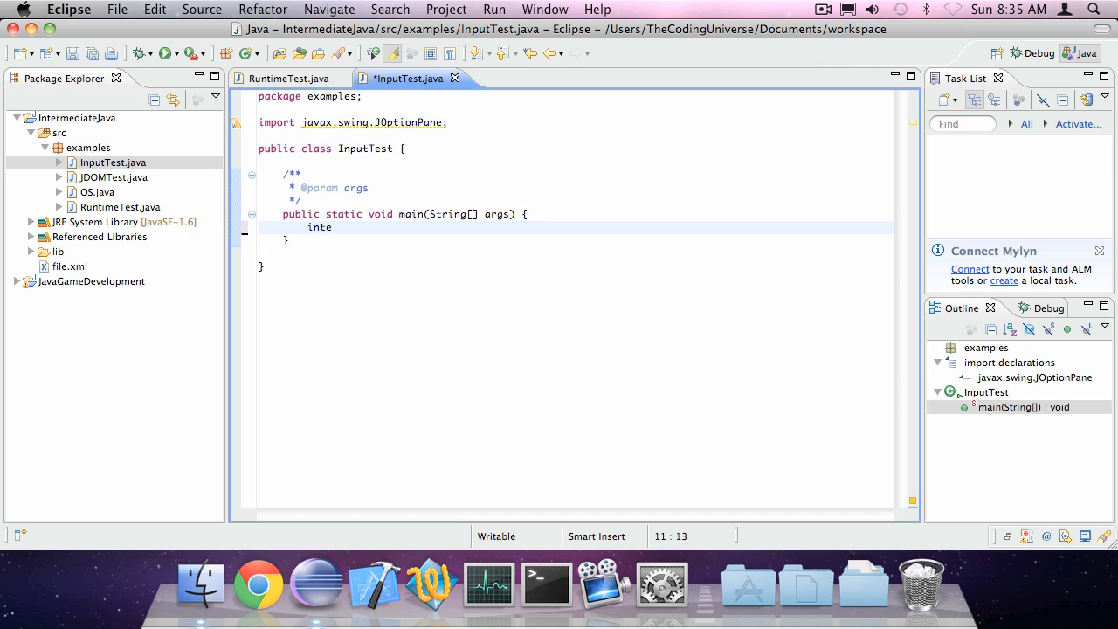
- Write int input = Integer.parseInt(JOptionPane.showInputDialog("Enter me some numberz")), print input, and save
key("BackSpace")
type(" input =")
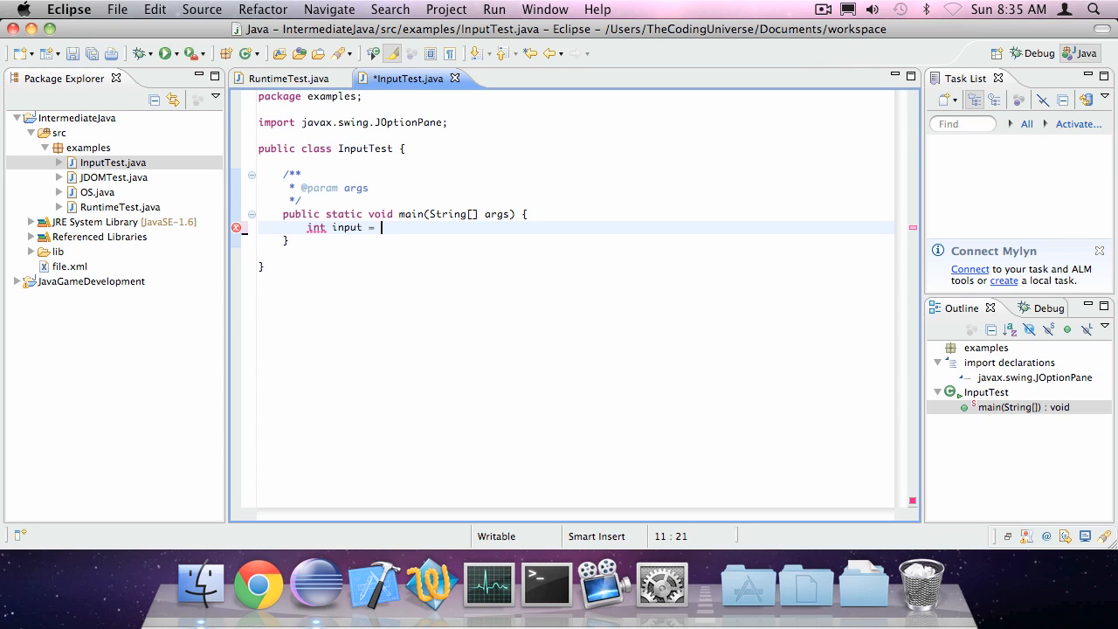
type("Integer.parseInt(arg0);")
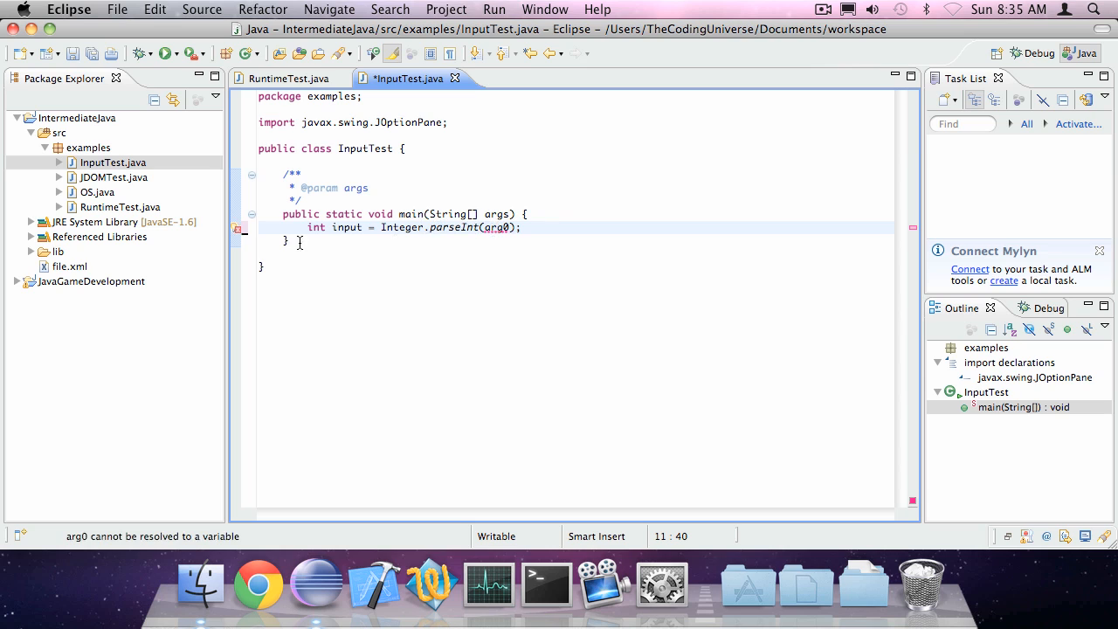
mouse_move(463, 227)
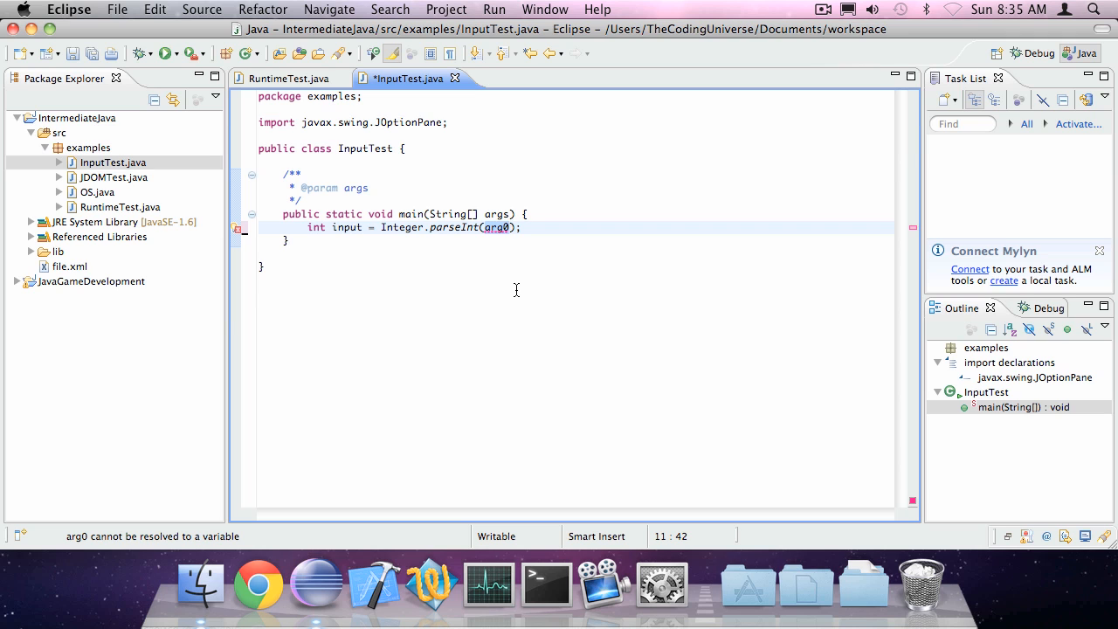
type("JOptionPan")
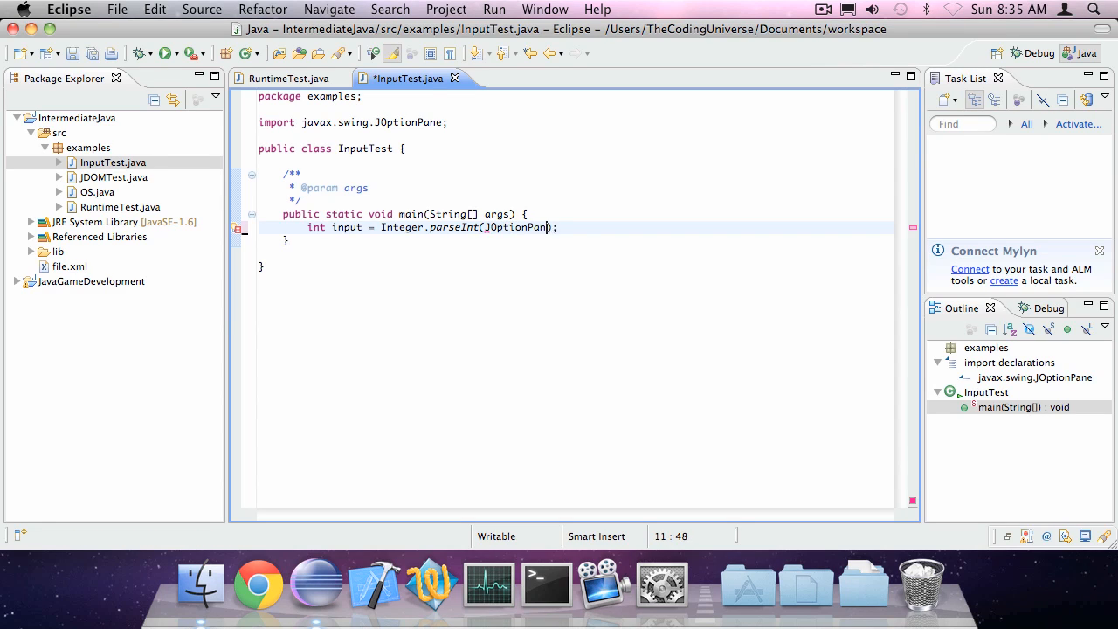
type(".showInputDialog(\"Enter me some numb")
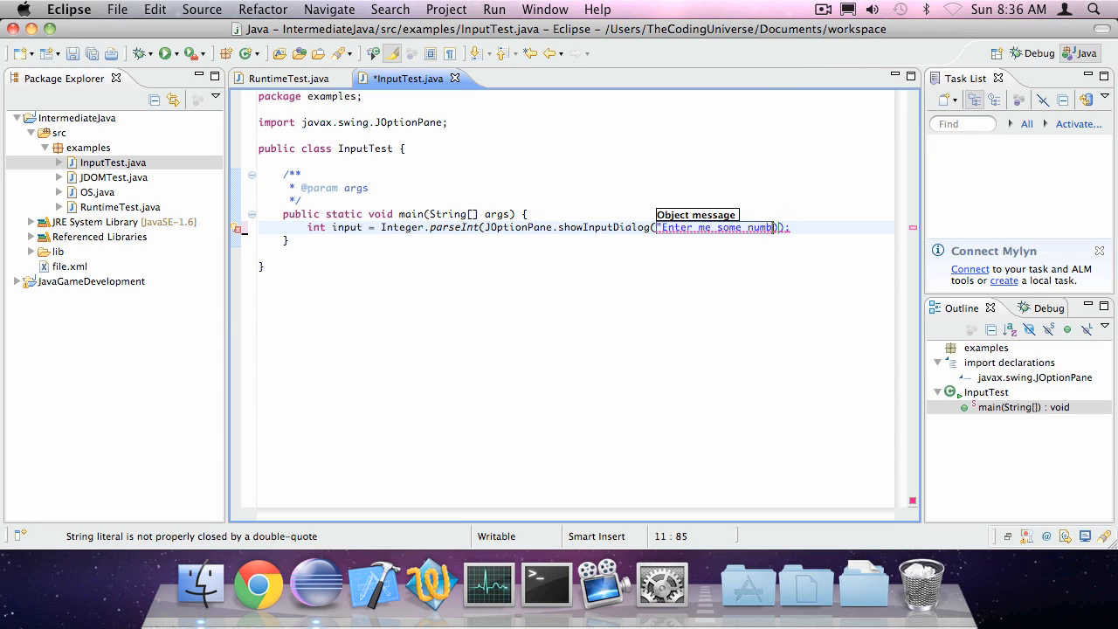
type("erz\"")
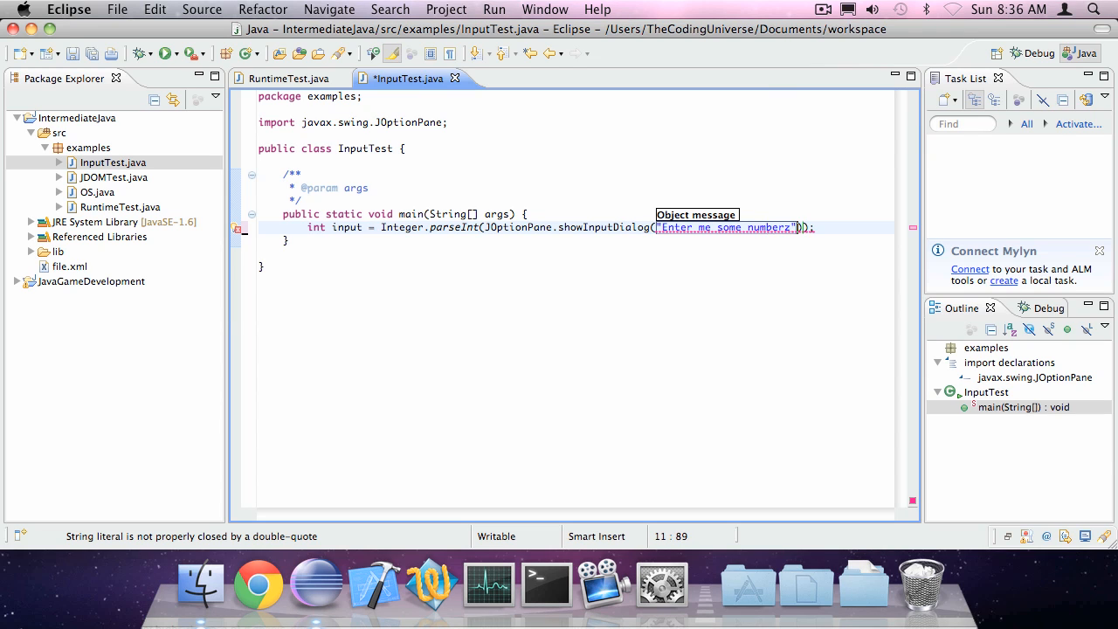
type("\"")
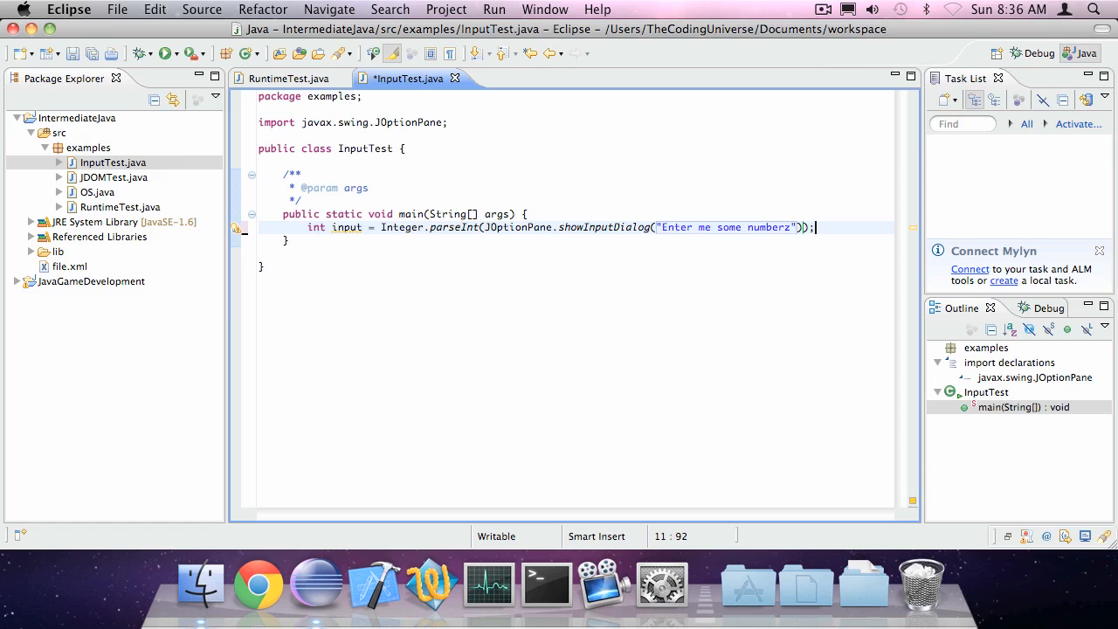
type("System.out.println(input);")
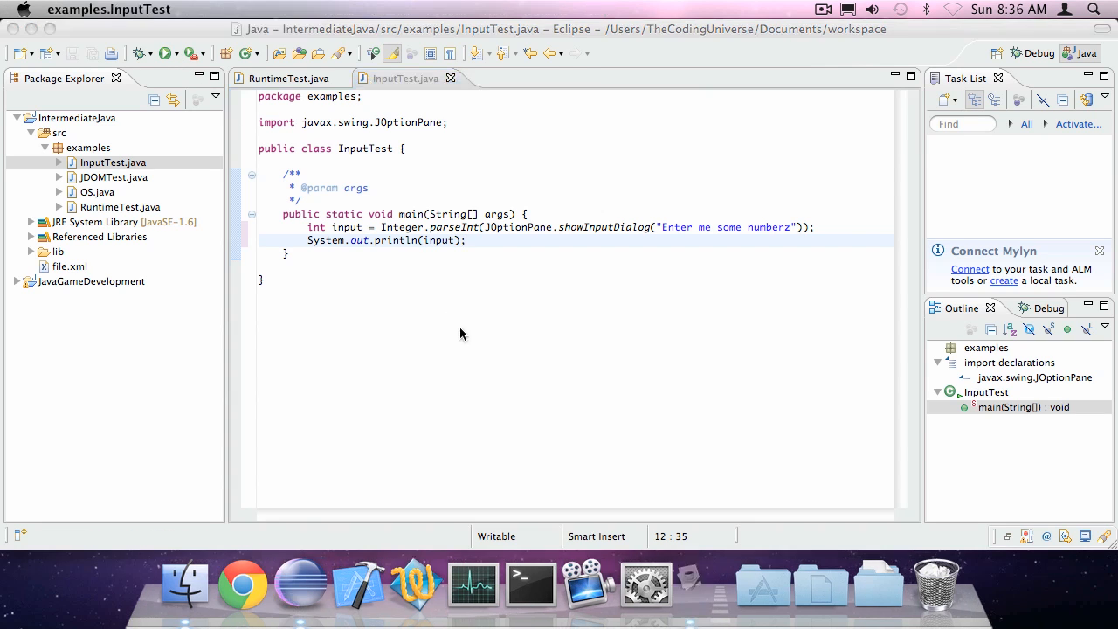
- Run InputTest twice: the first entry throws a NumberFormatException, the second run submits 5
left_click(164, 52)
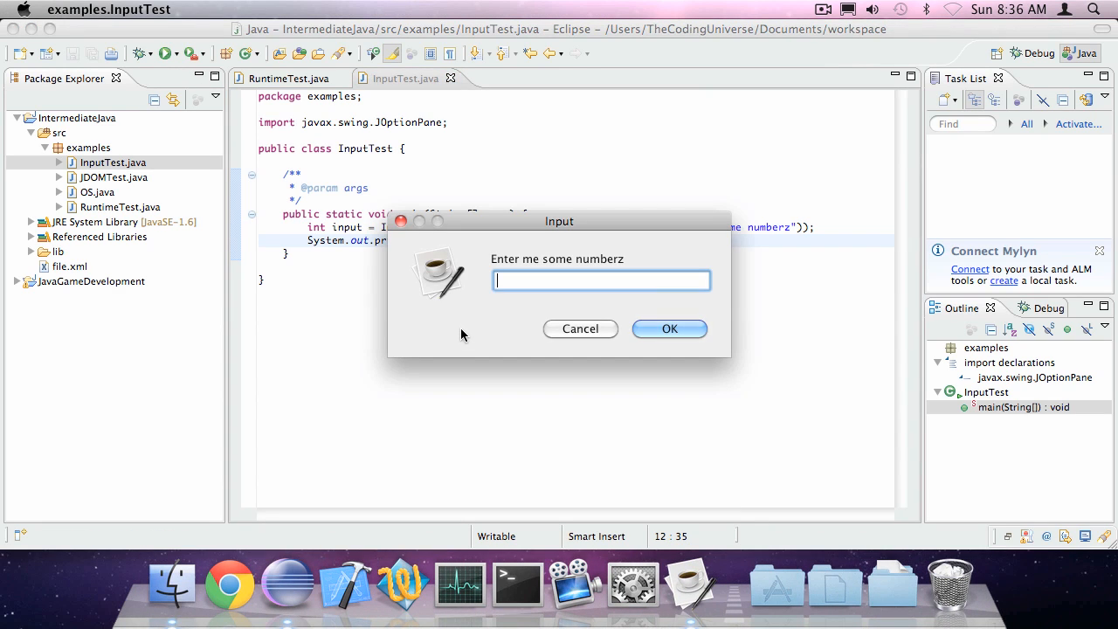
left_click(669, 328)
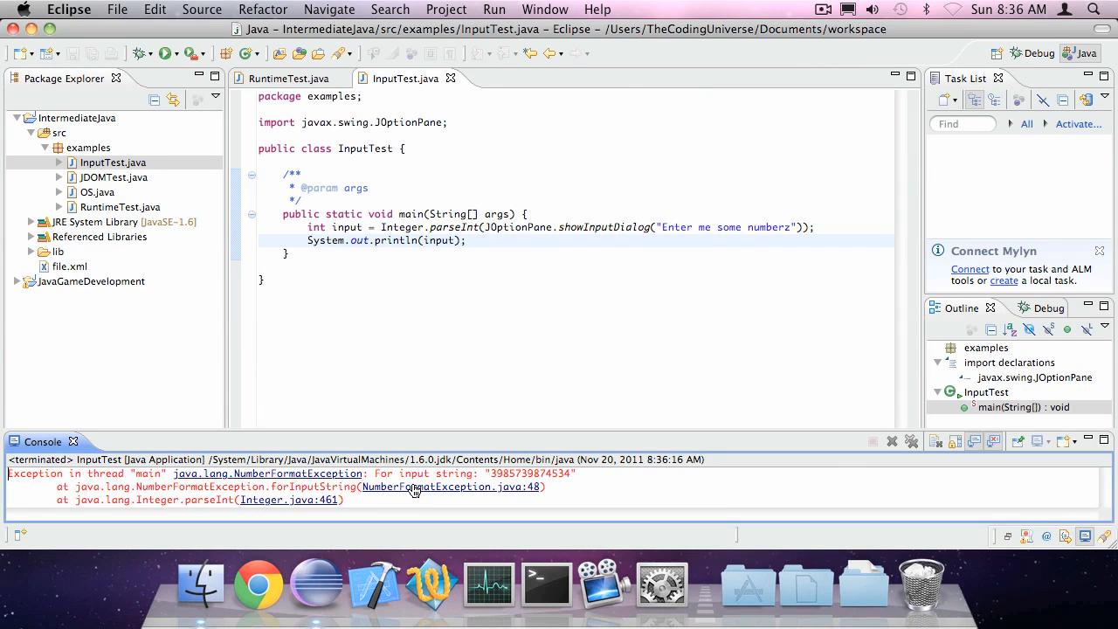
double_click(527, 474)
type("5")
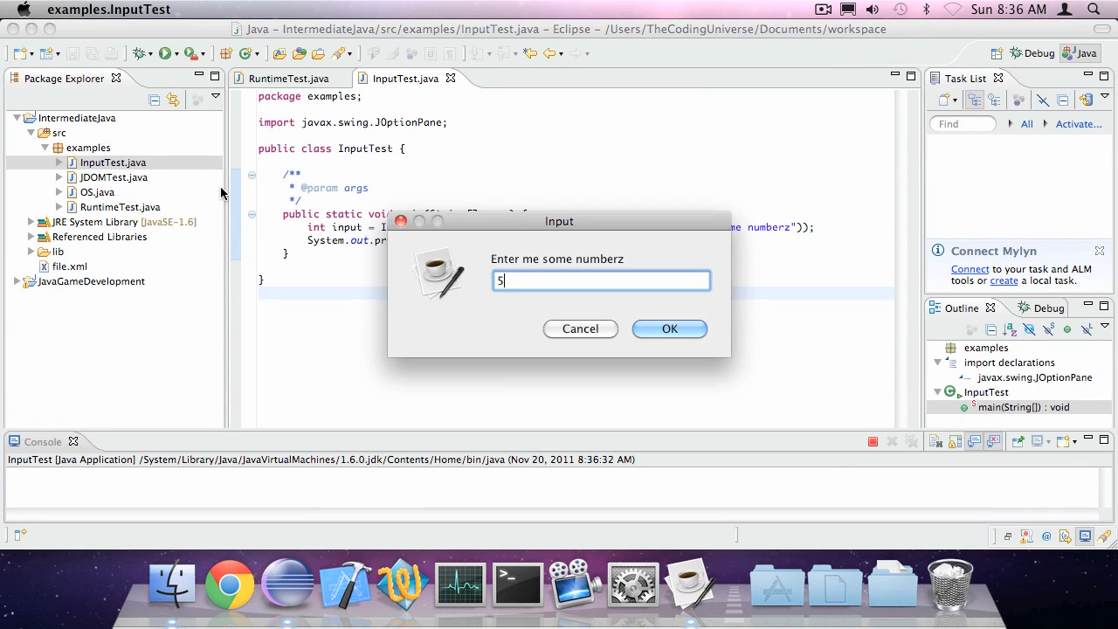
left_click(671, 328)
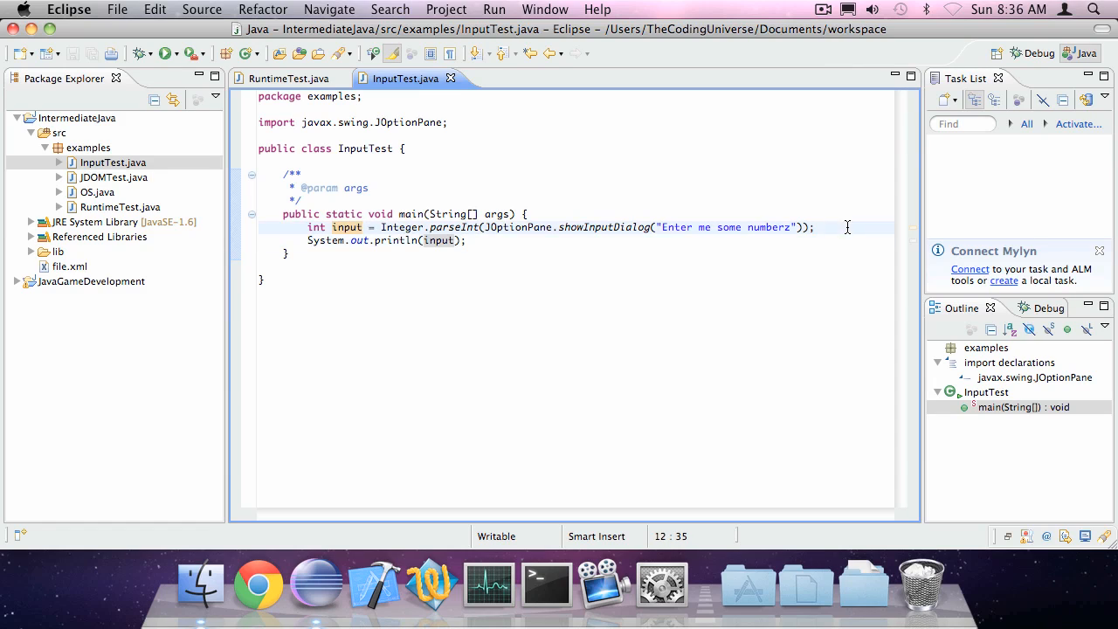
key("Return")
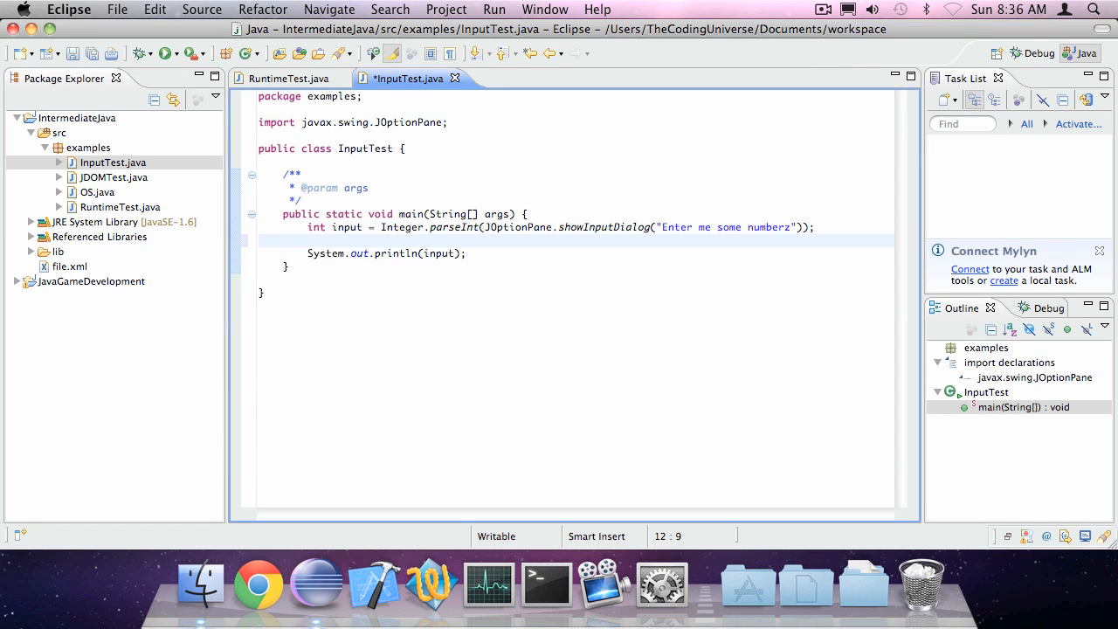
type("double")
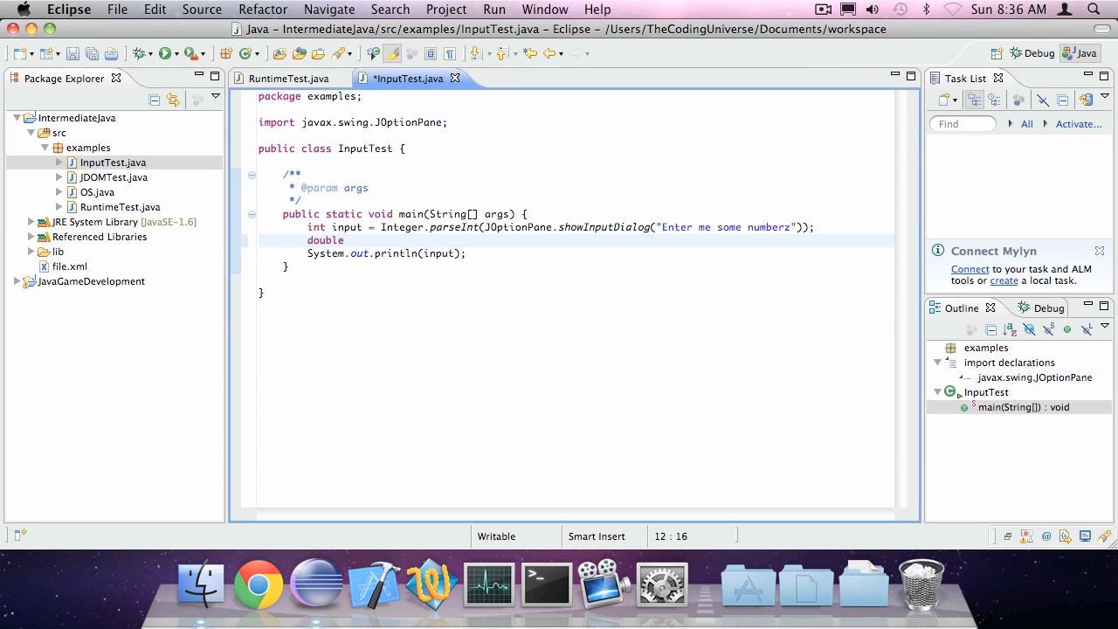
type("dinput = Do")
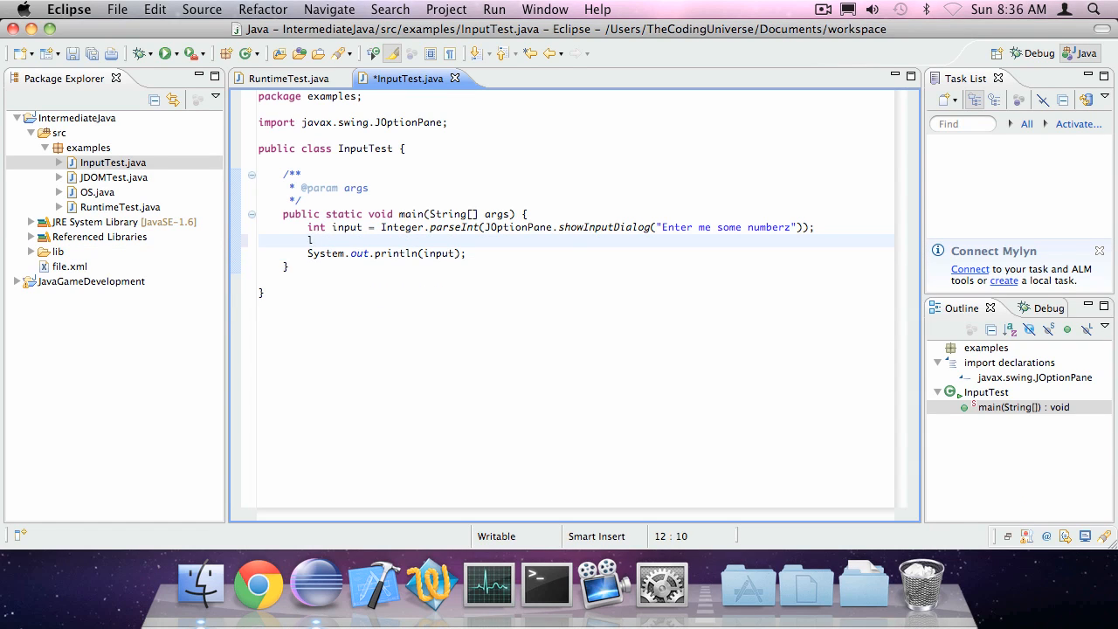
type("L")
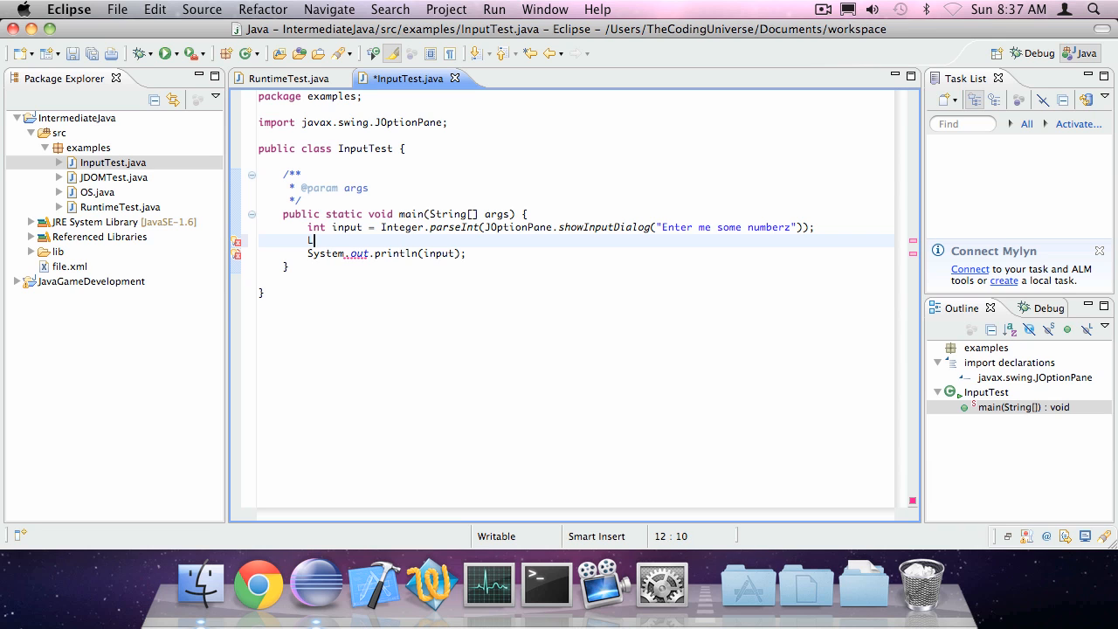
type("ong.p")
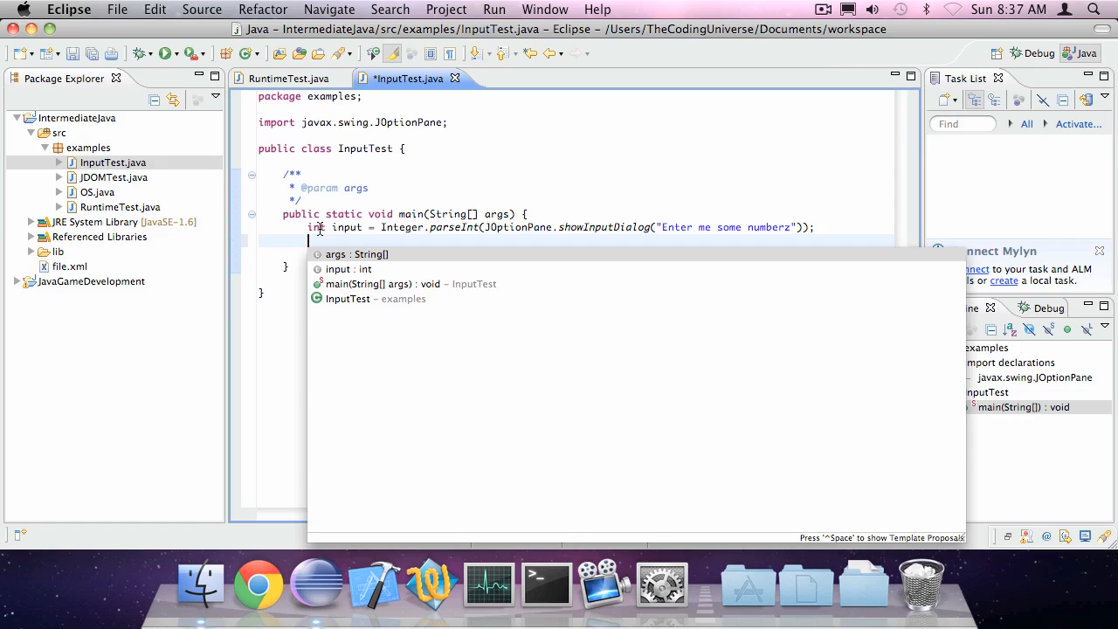
type("System.out.println(input);")
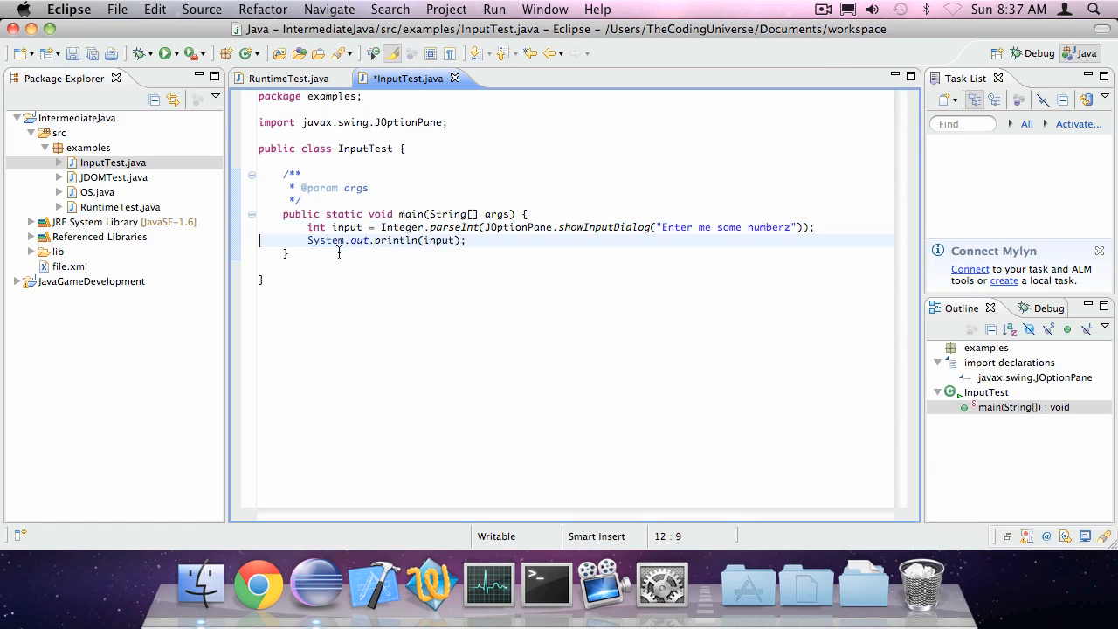